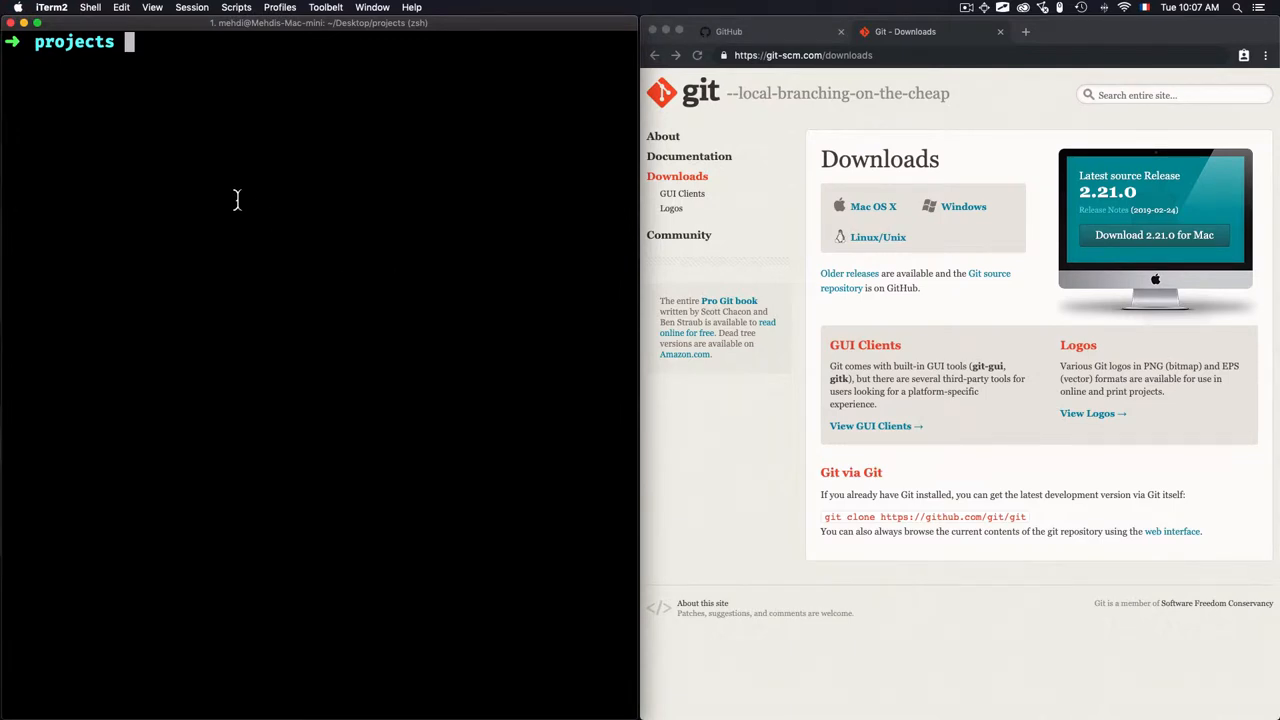
{"action": "mouse_move", "coordinate": [58, 82]}
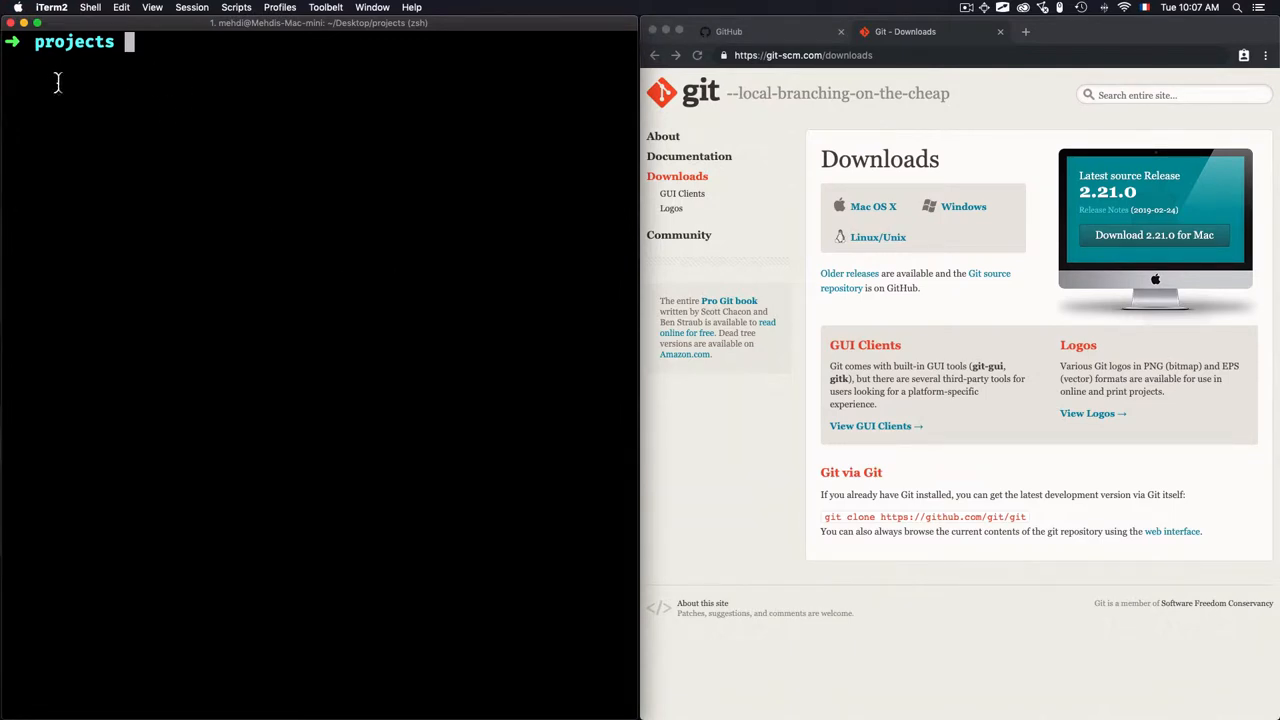
{"action": "mouse_move", "coordinate": [212, 80]}
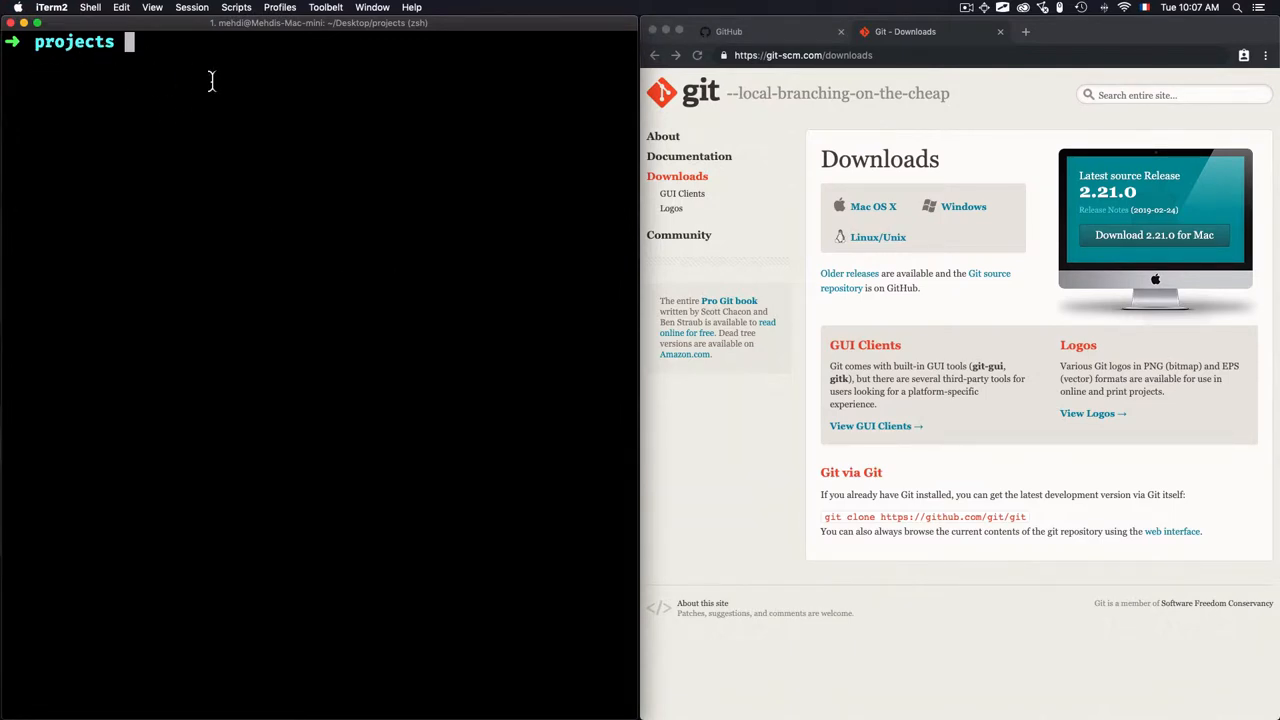
Create the web-project folder with mkdir and move into it.
{"action": "type", "text": "mkdir web"}
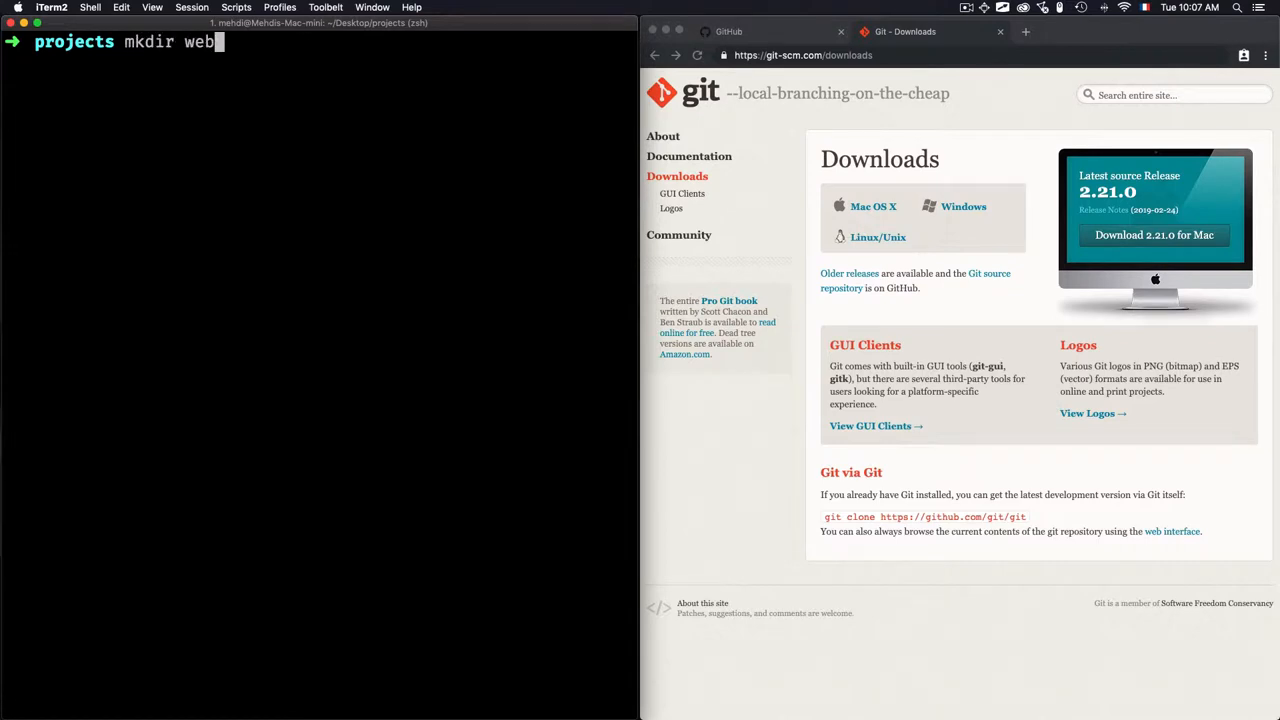
{"action": "type", "text": "-proj"}
{"action": "type", "text": "cd"}
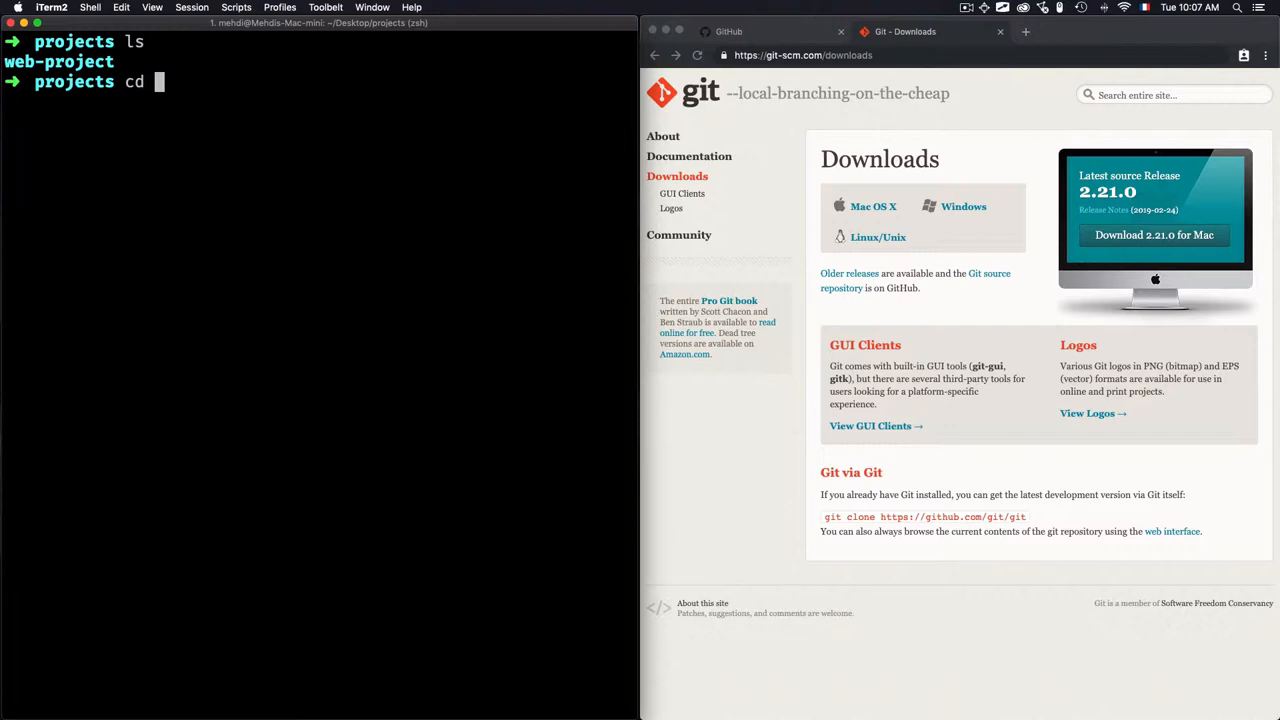
{"action": "key", "text": "enter"}
{"action": "type", "text": "ls"}
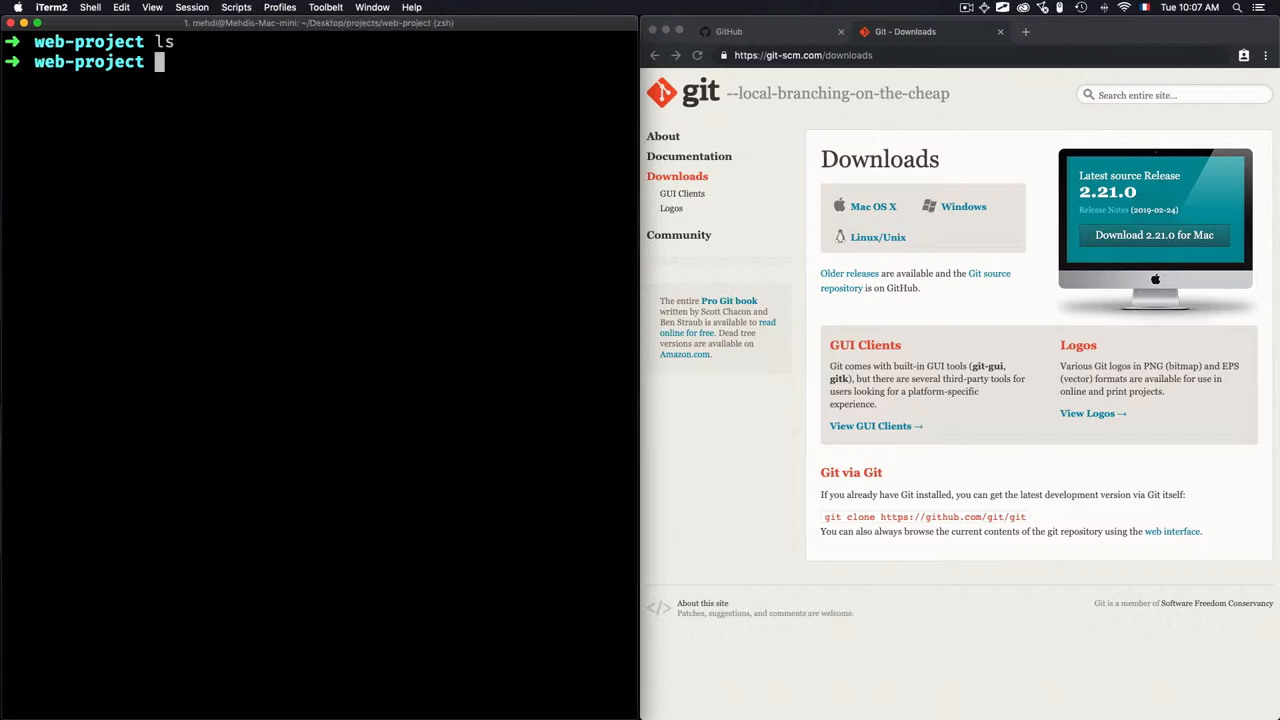
Create images and css subfolders with mkdir images css.
{"action": "type", "text": "mkdir images c"}
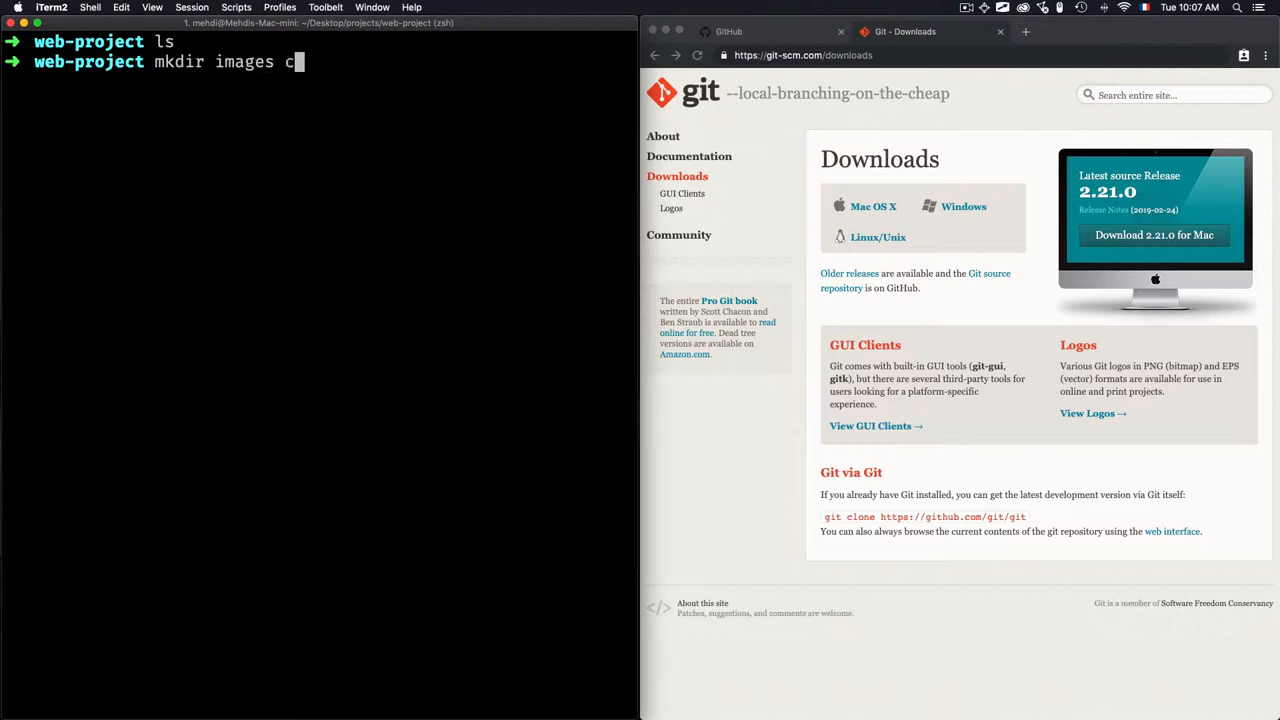
{"action": "type", "text": "ss"}
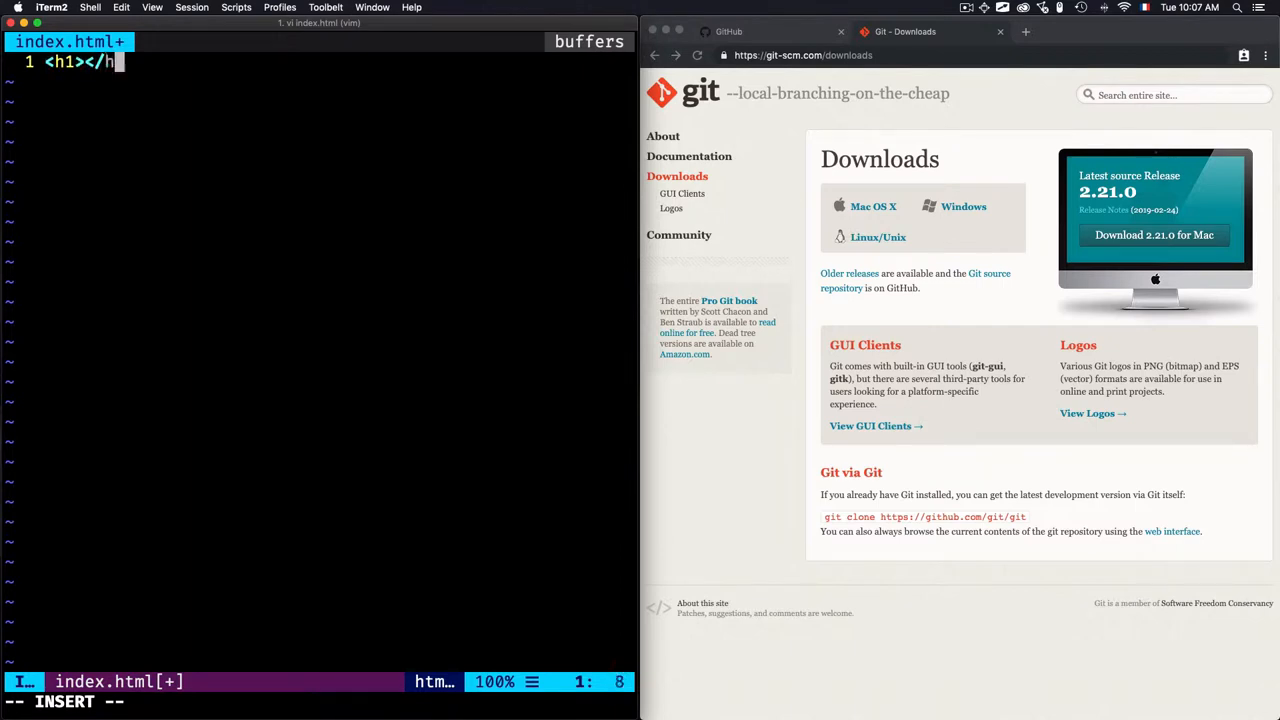
Write an <h1>Hello</h1> heading into index.html in vi.
{"action": "type", "text": "1>"}
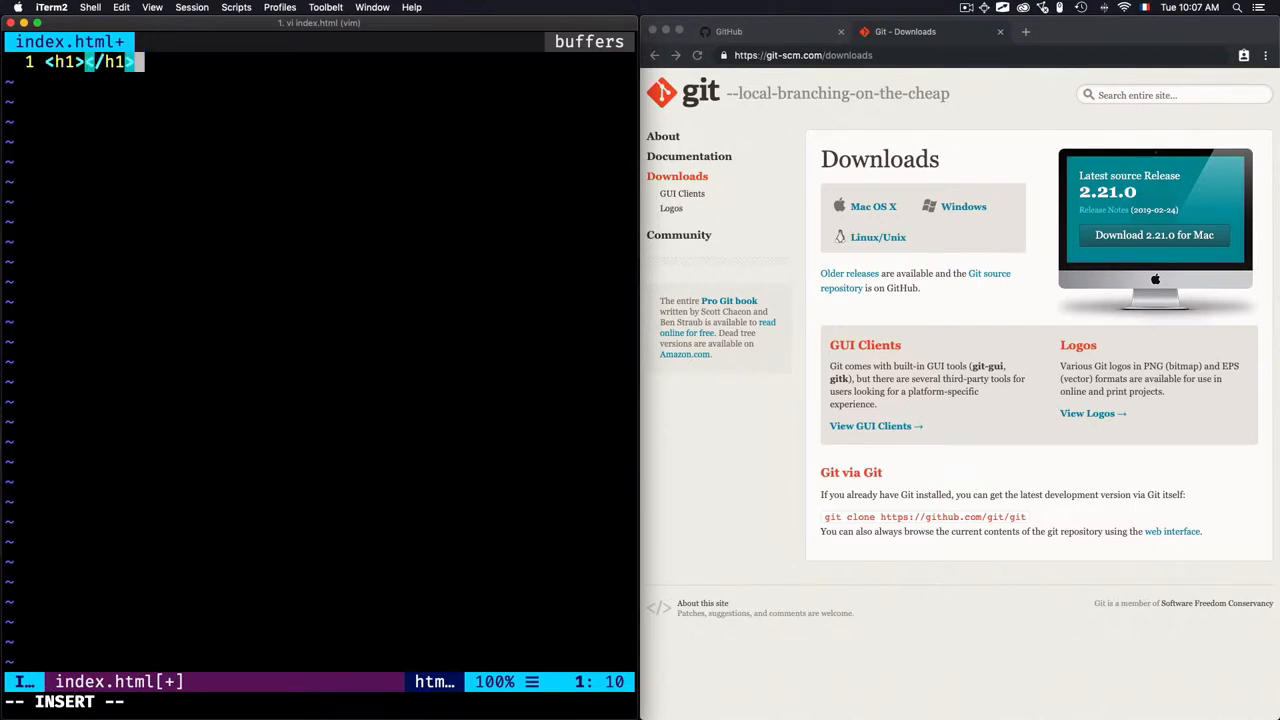
{"action": "type", "text": "H"}
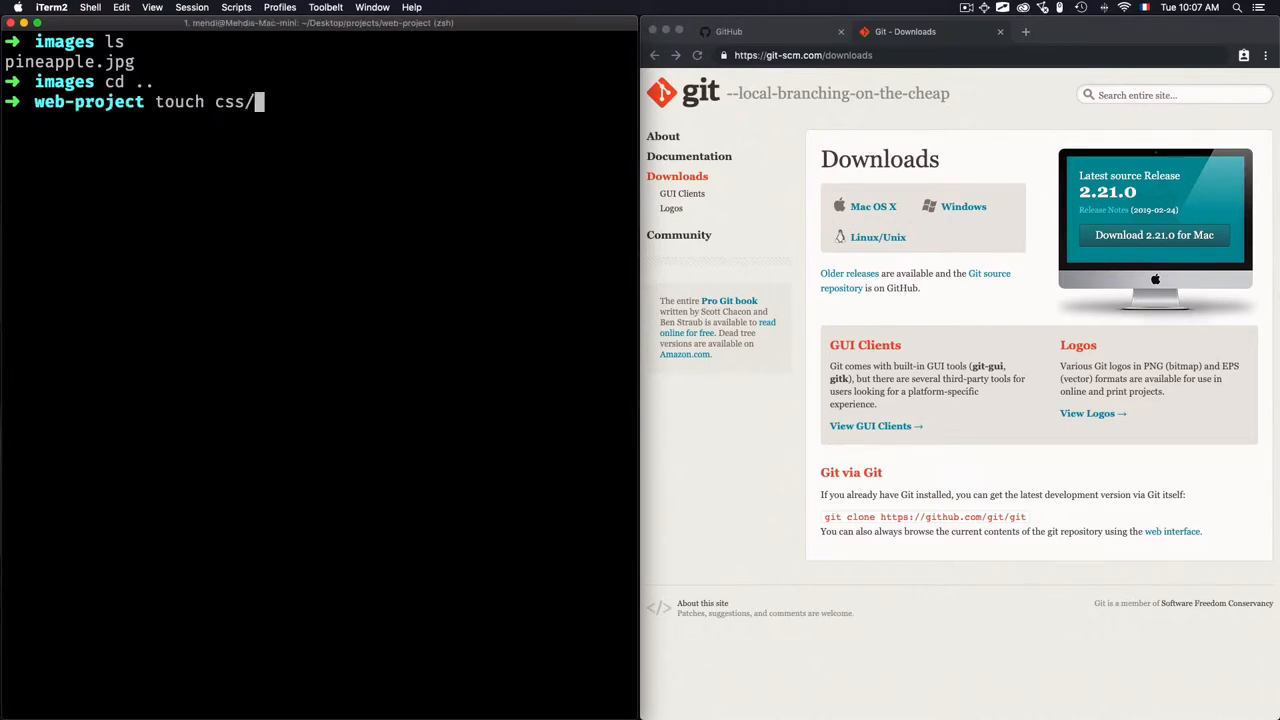
Create empty css/main.css and js/main.js files with touch.
{"action": "type", "text": "main"}
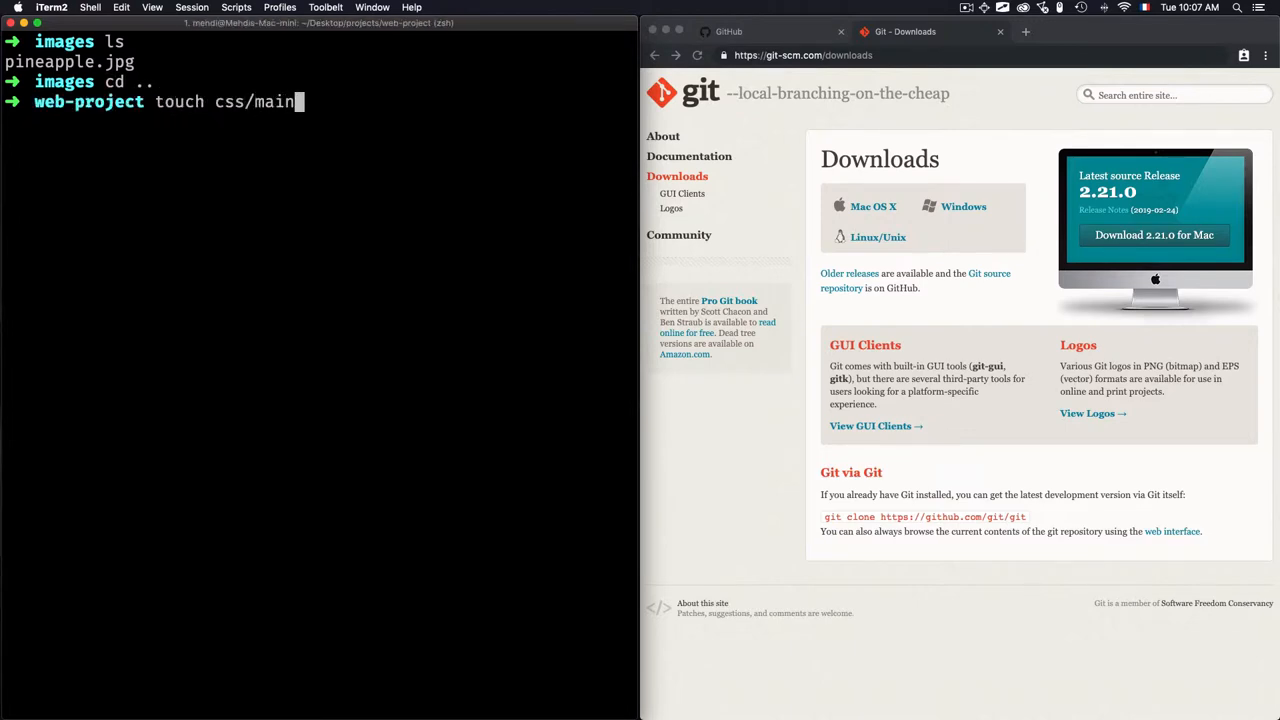
{"action": "type", "text": ".css js/"}
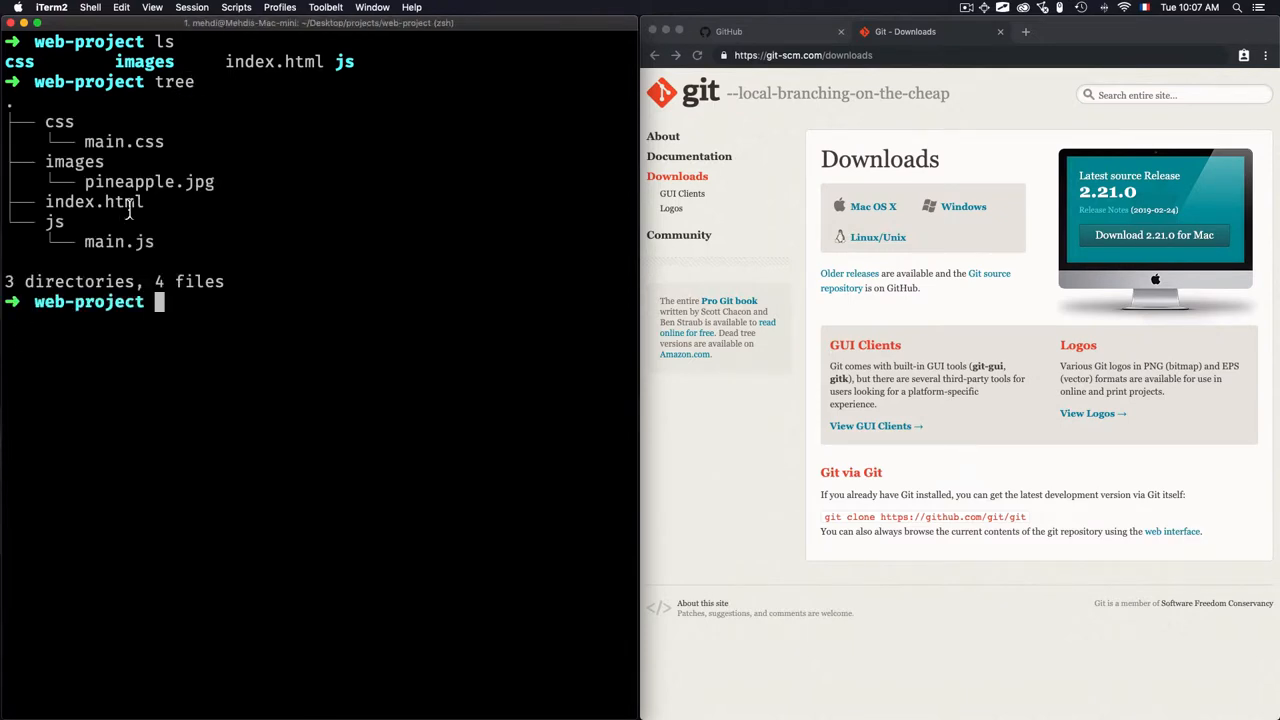
{"action": "mouse_move", "coordinate": [124, 208]}
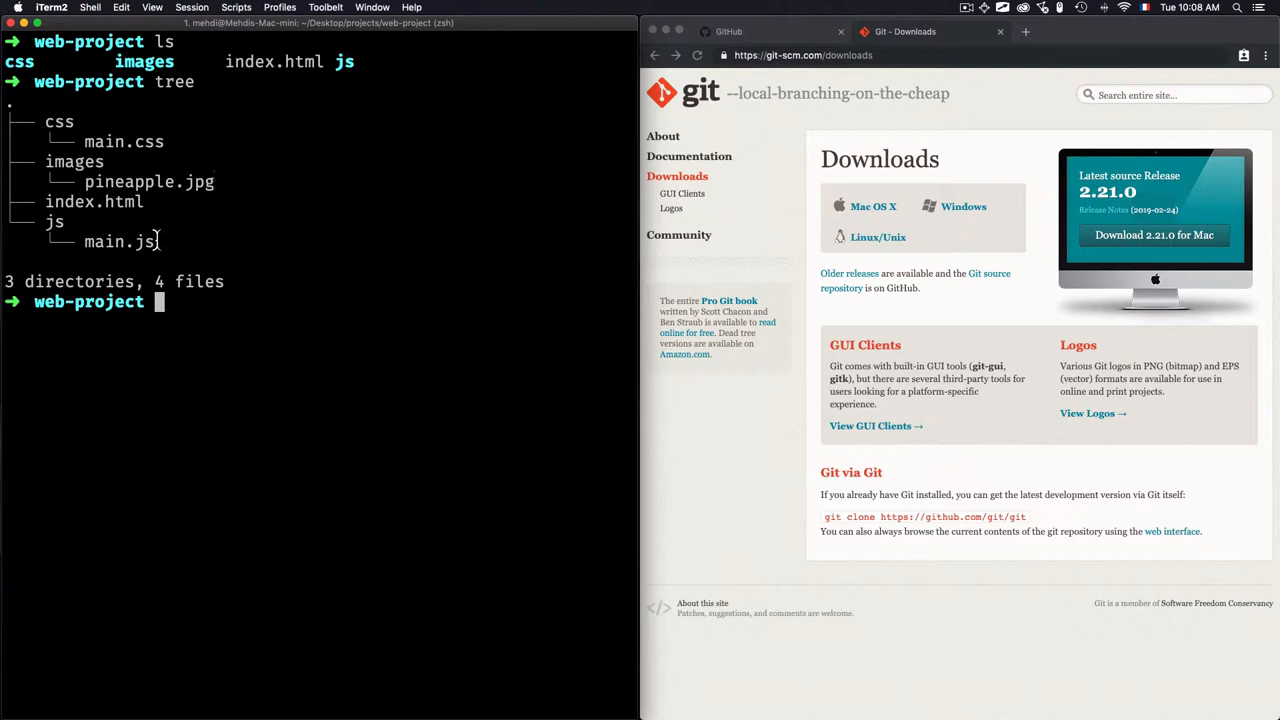
{"action": "mouse_move", "coordinate": [104, 240]}
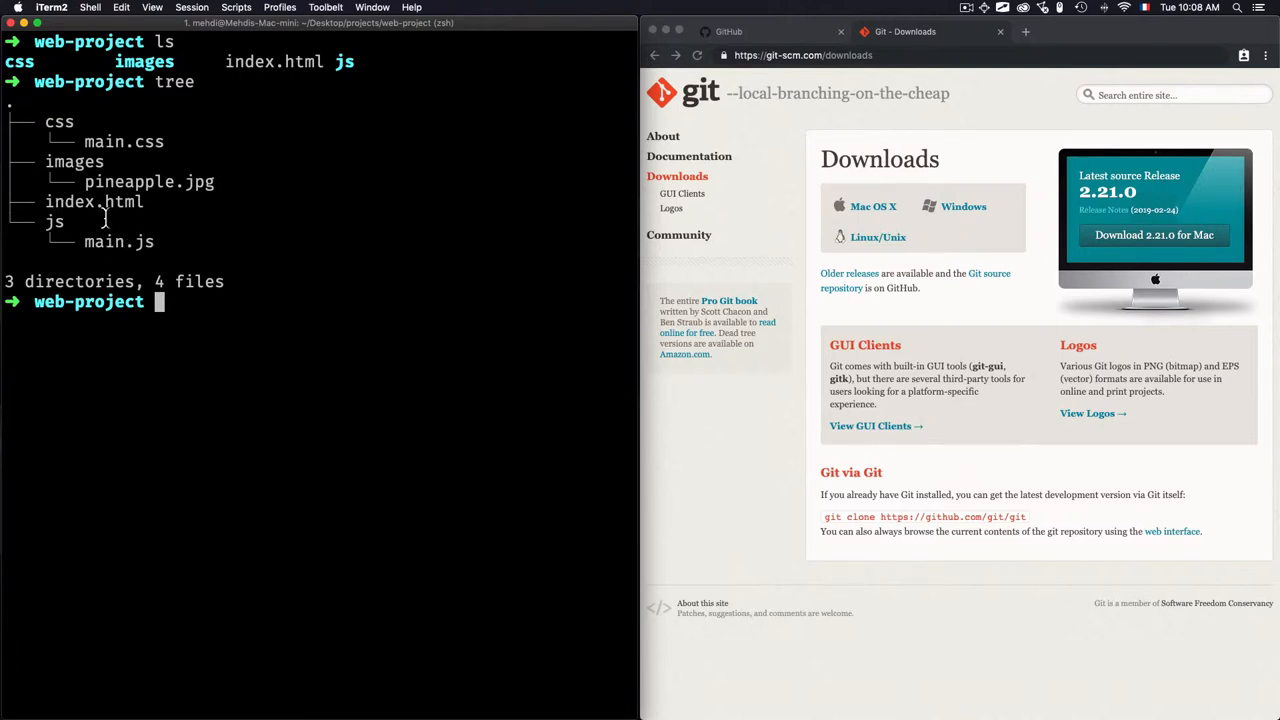
{"action": "mouse_move", "coordinate": [176, 270]}
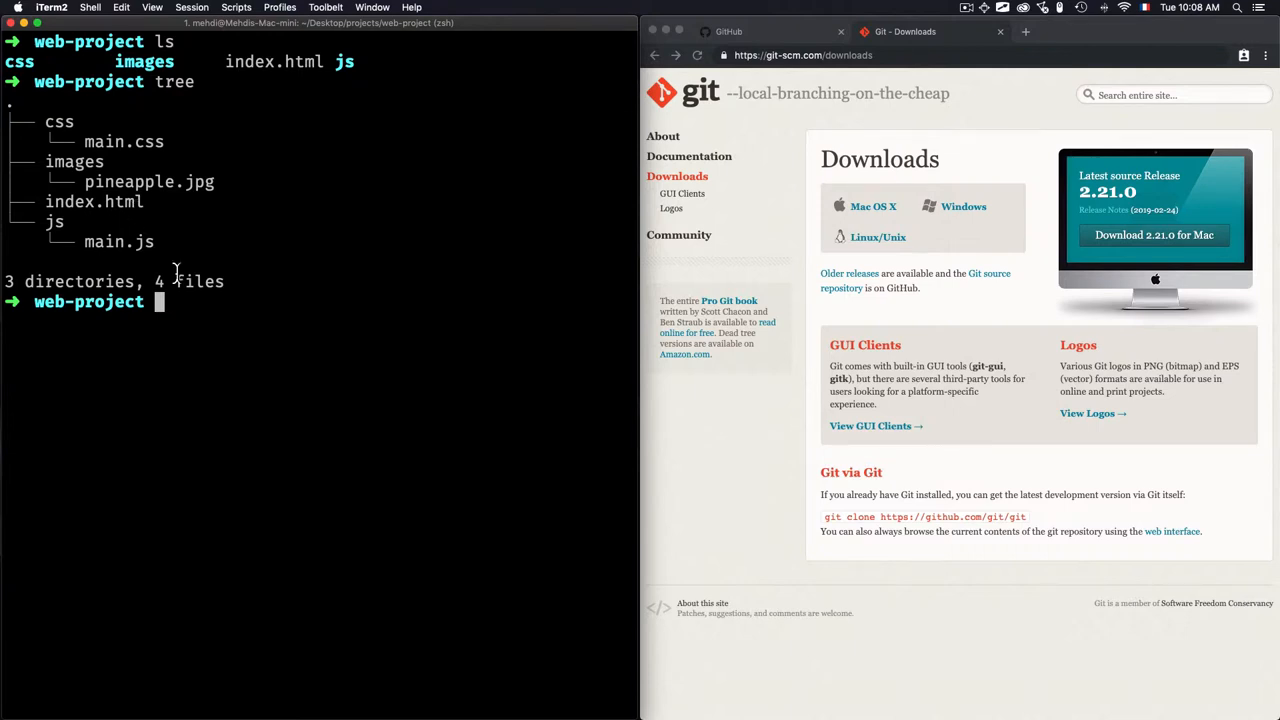
{"action": "mouse_move", "coordinate": [140, 240]}
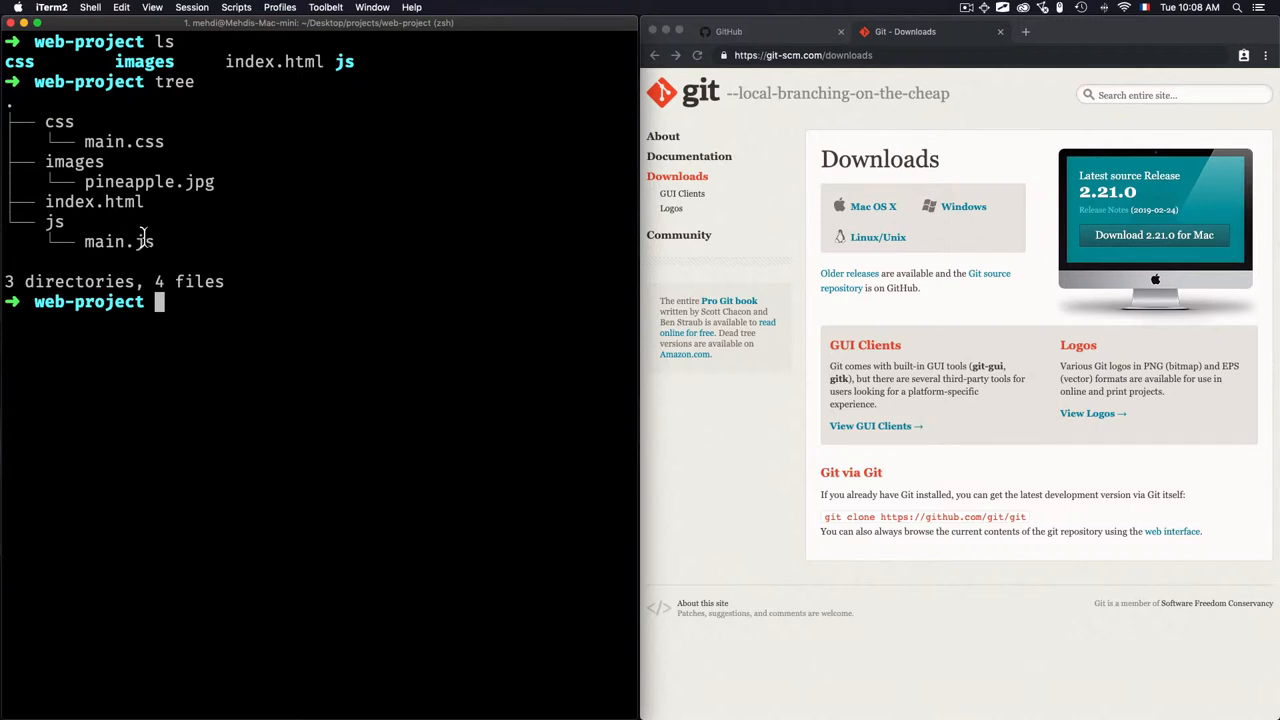
{"action": "mouse_move", "coordinate": [126, 212]}
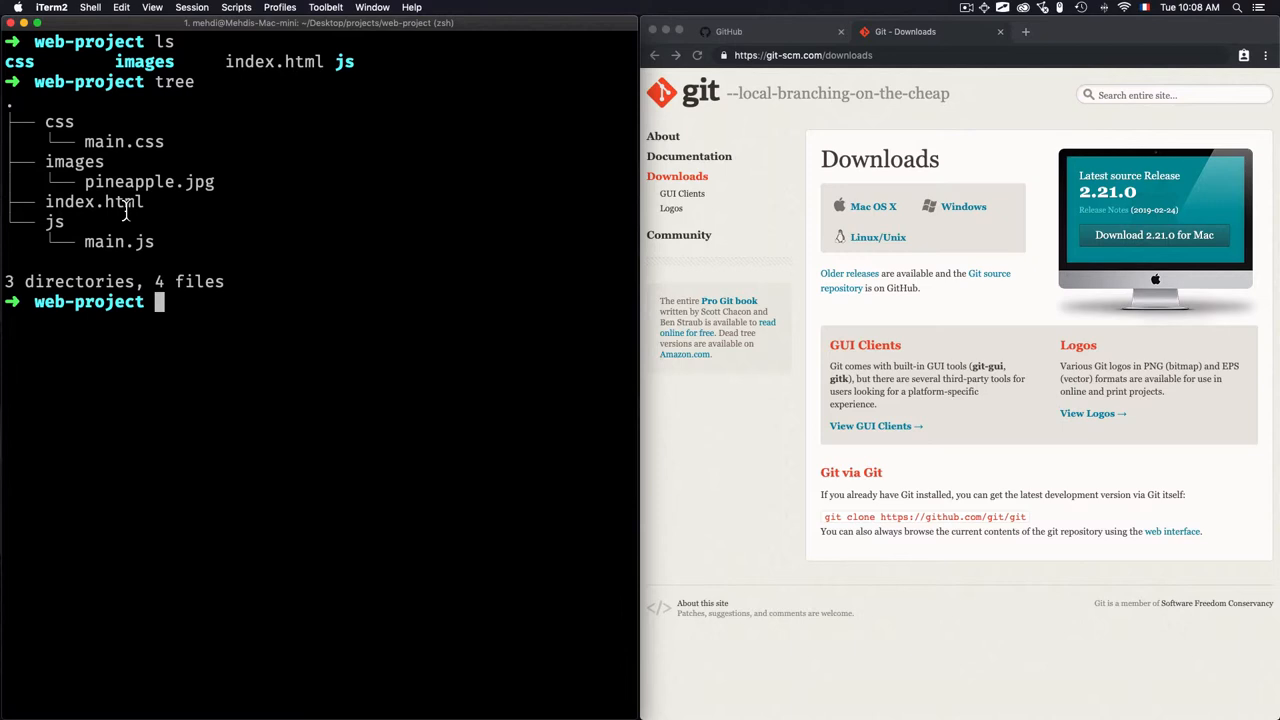
List web-project's contents, discard a half-typed command and clear the screen.
{"action": "type", "text": "ls"}
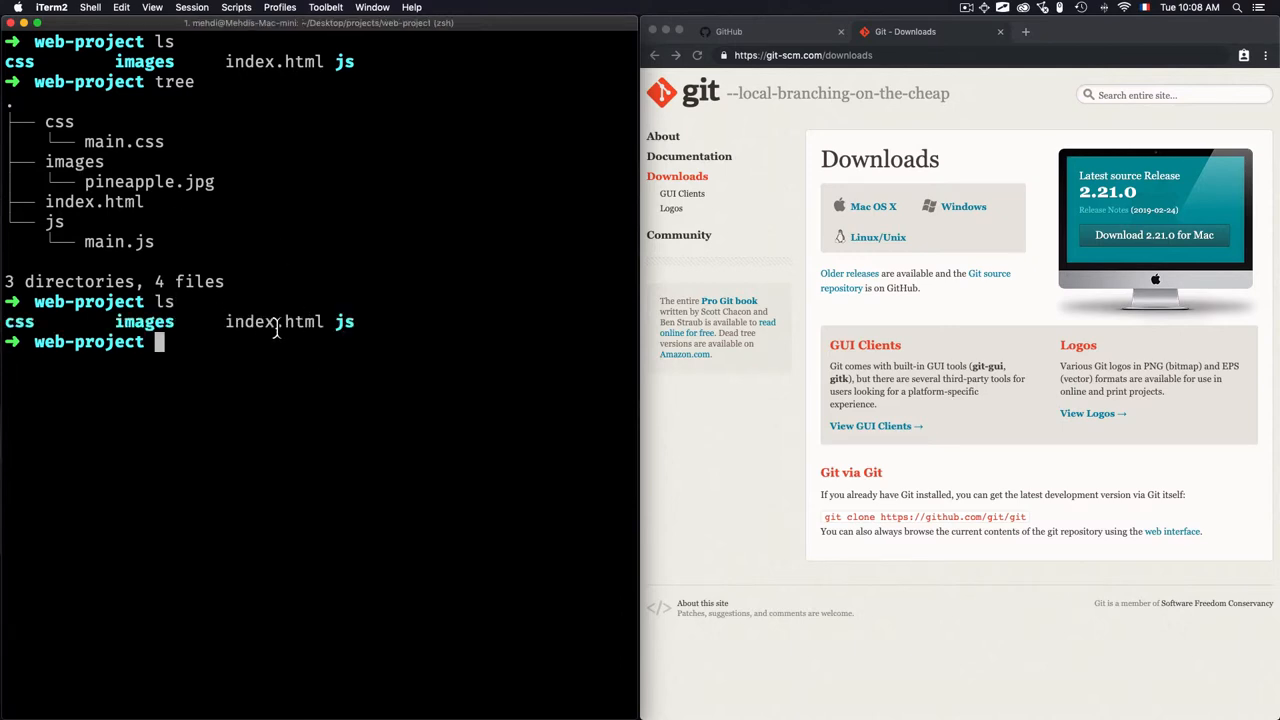
{"action": "type", "text": "cd .."}
{"action": "type", "text": "mv"}
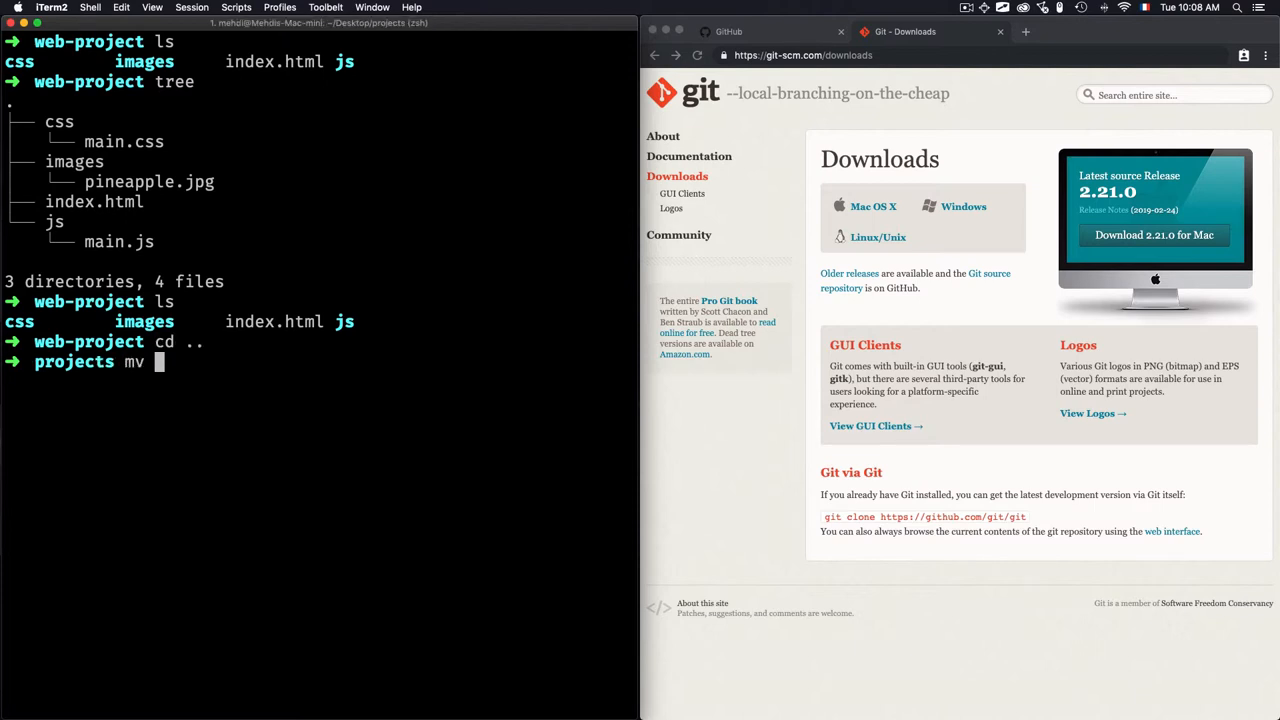
{"action": "key", "text": "backspace"}
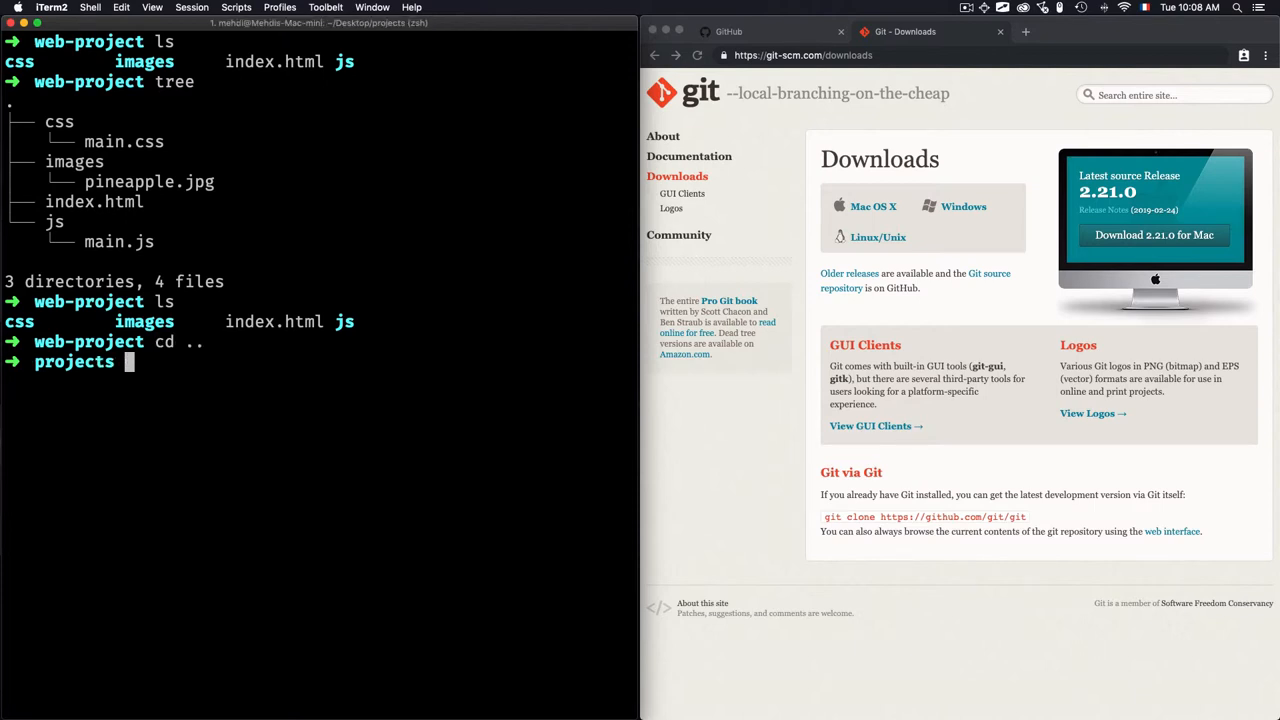
{"action": "key", "text": "enter"}
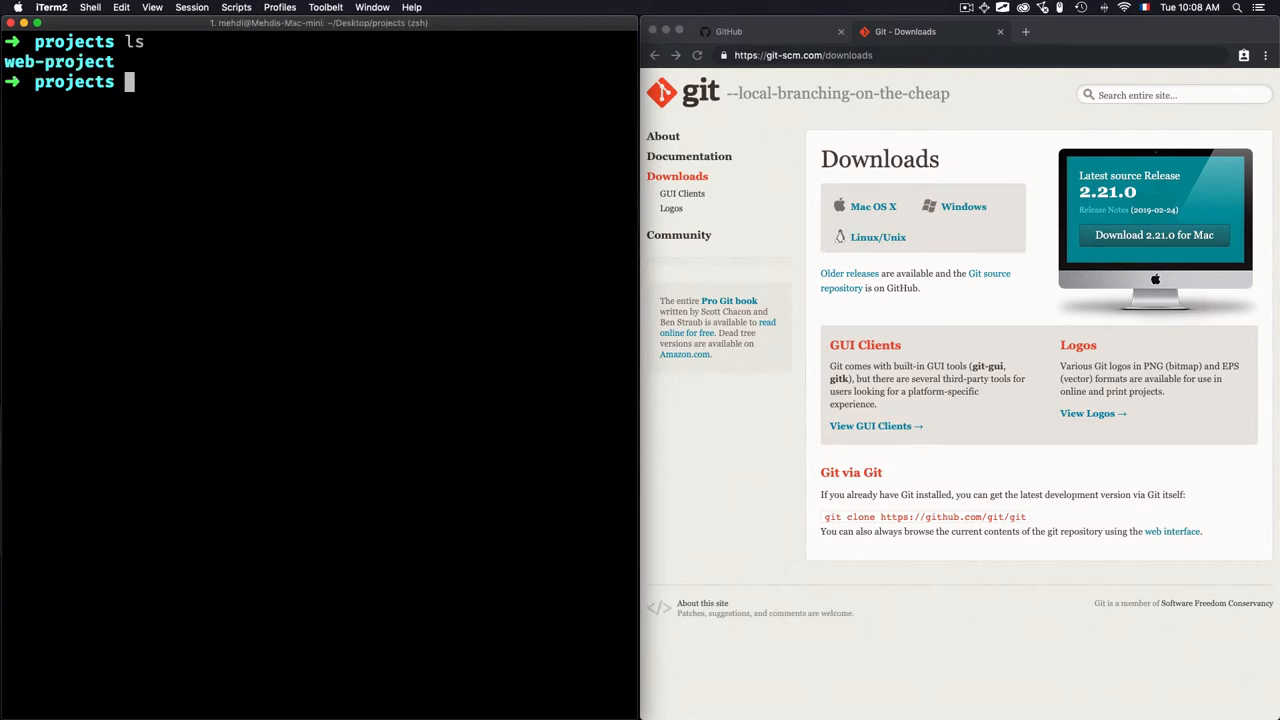
Begin a recursive copy command, cp -r web-project web.
{"action": "type", "text": "cp"}
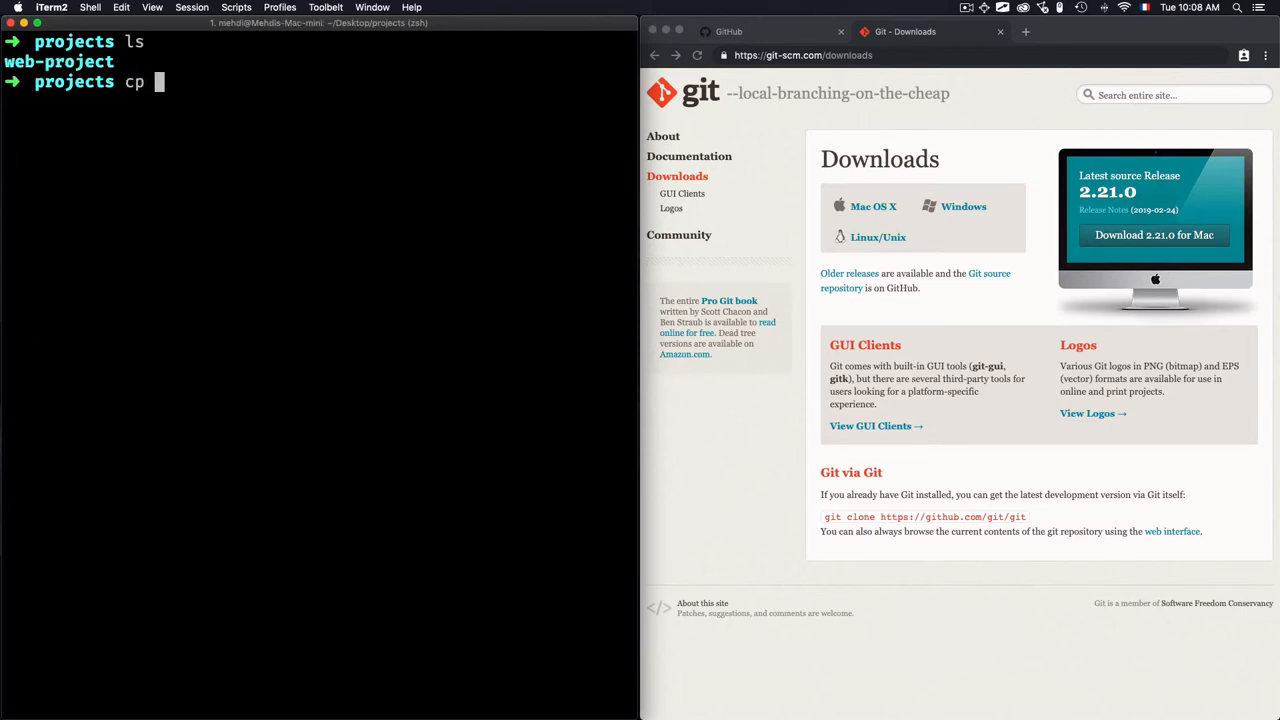
{"action": "type", "text": "web-project"}
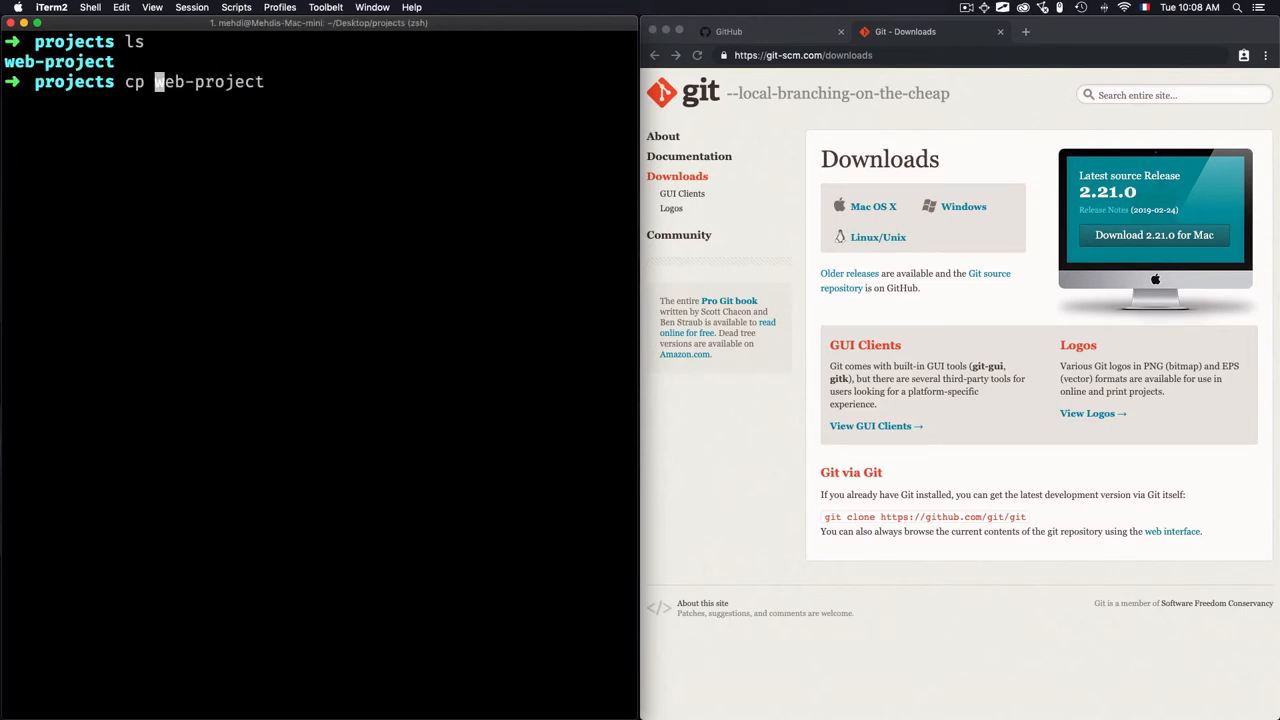
{"action": "type", "text": "-r web-project web"}
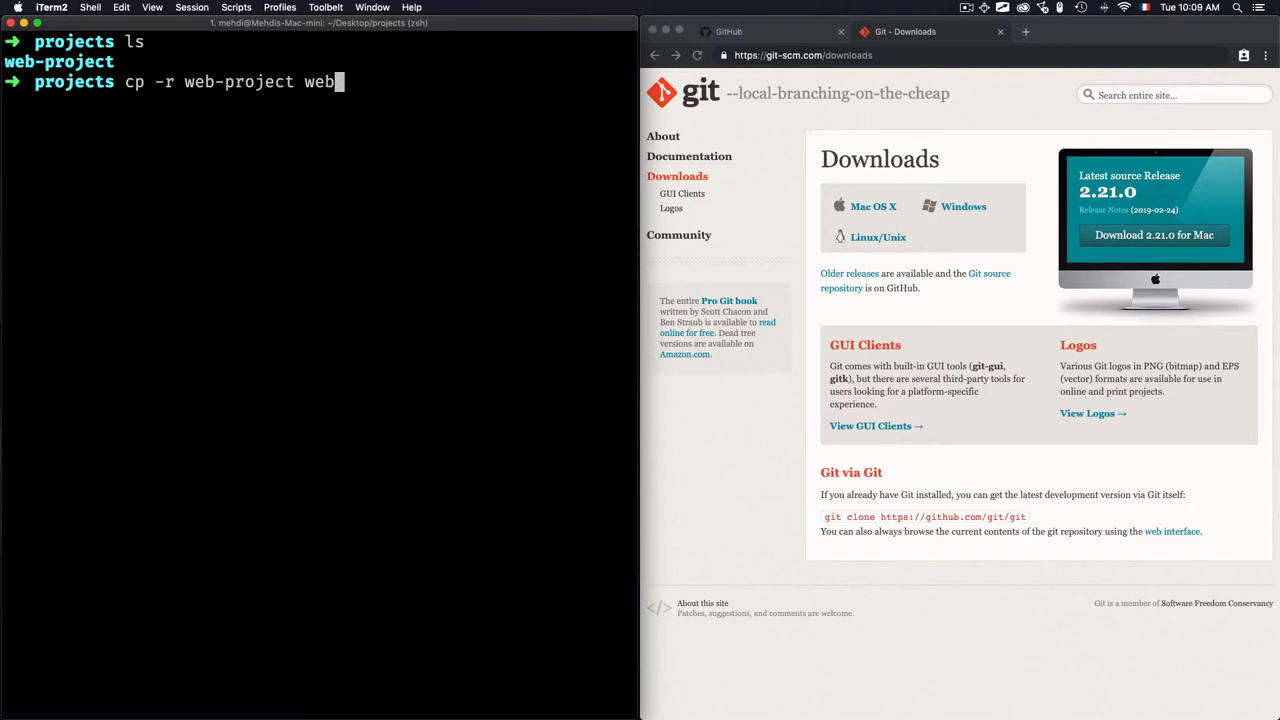
Copy web-project to web-project-v2 and check its index.html in vi.
{"action": "type", "text": "-project-v"}
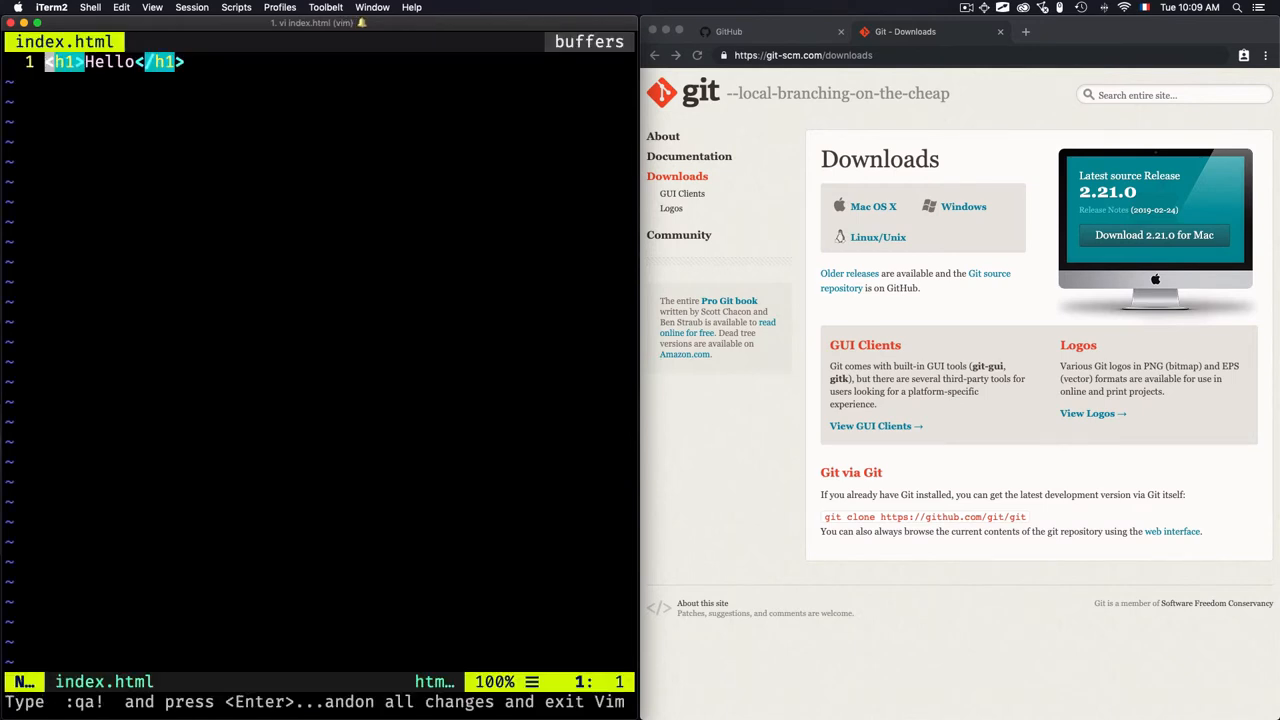
{"action": "type", "text": "id"}
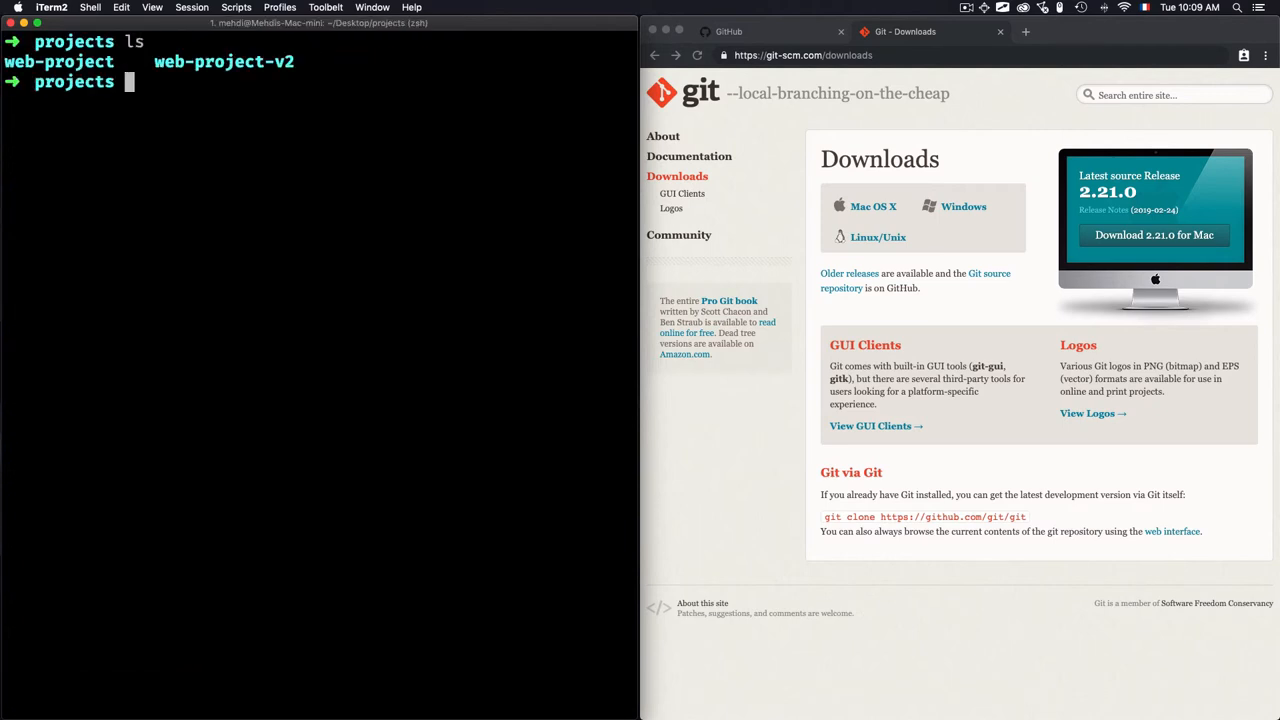
{"action": "mouse_move", "coordinate": [224, 80]}
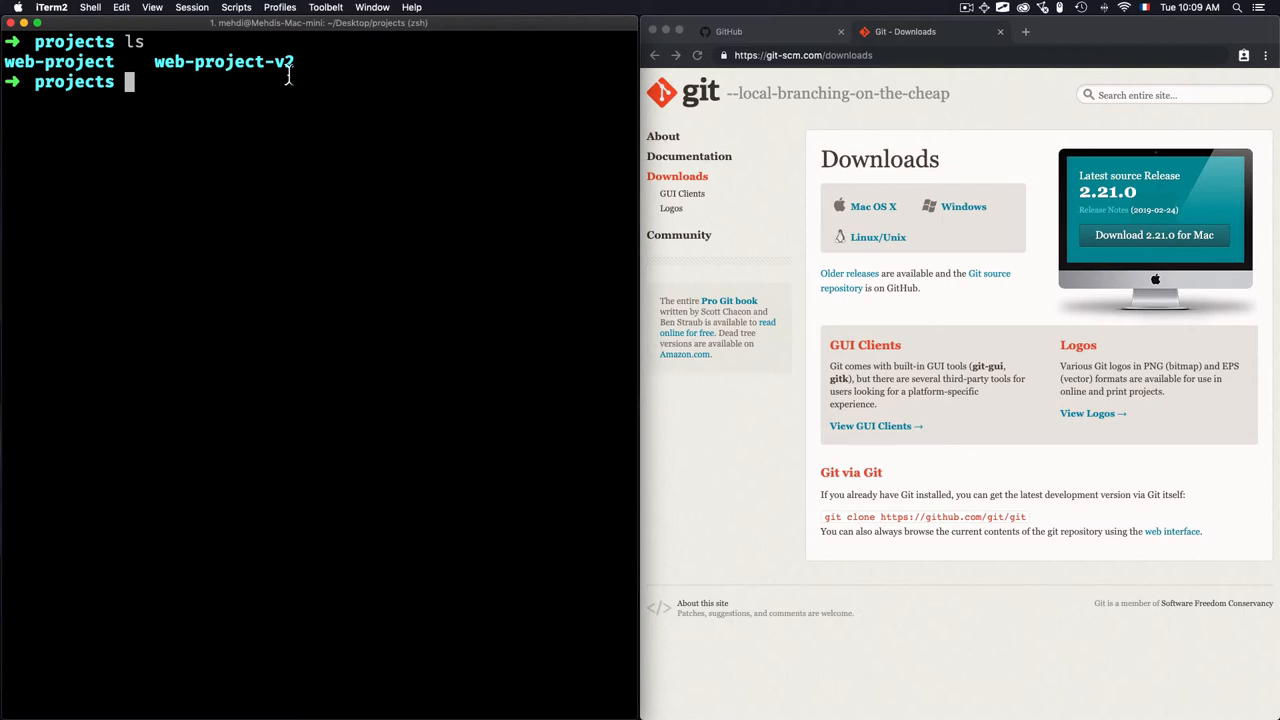
Remove web-project-v2 with rm -r and move back into web-project.
{"action": "type", "text": "rm -r"}
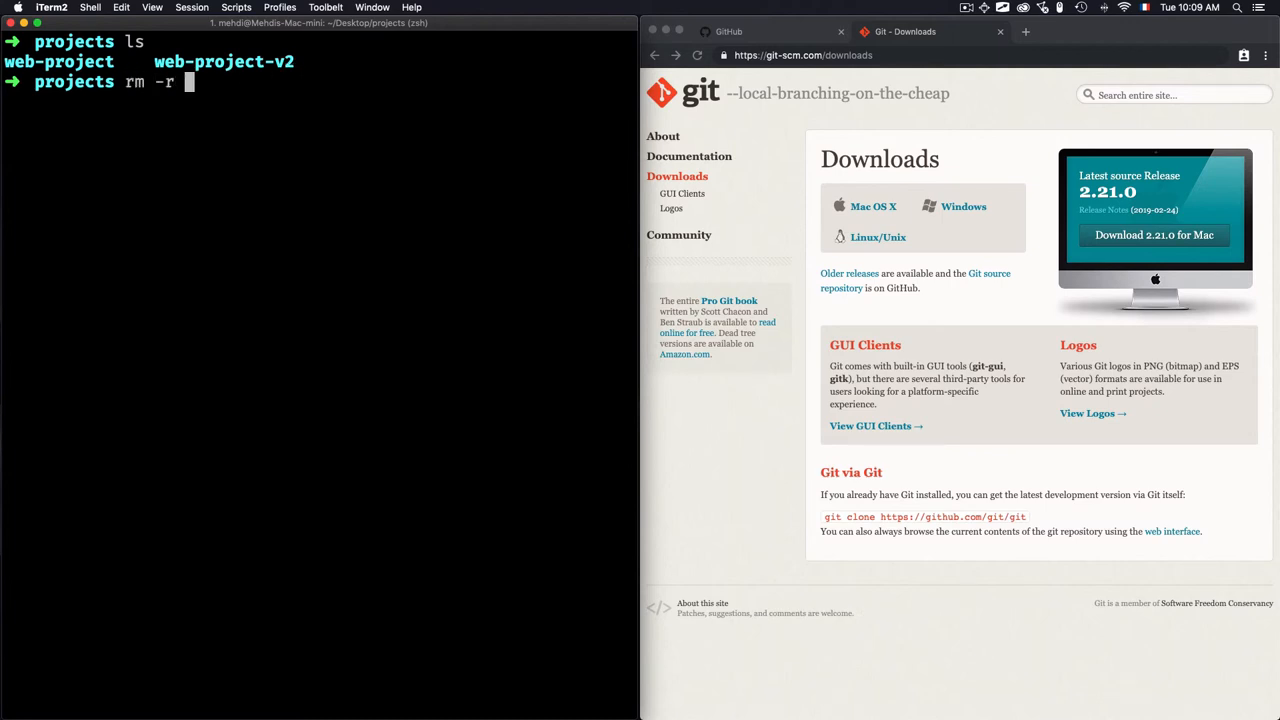
{"action": "type", "text": "web-project-v2"}
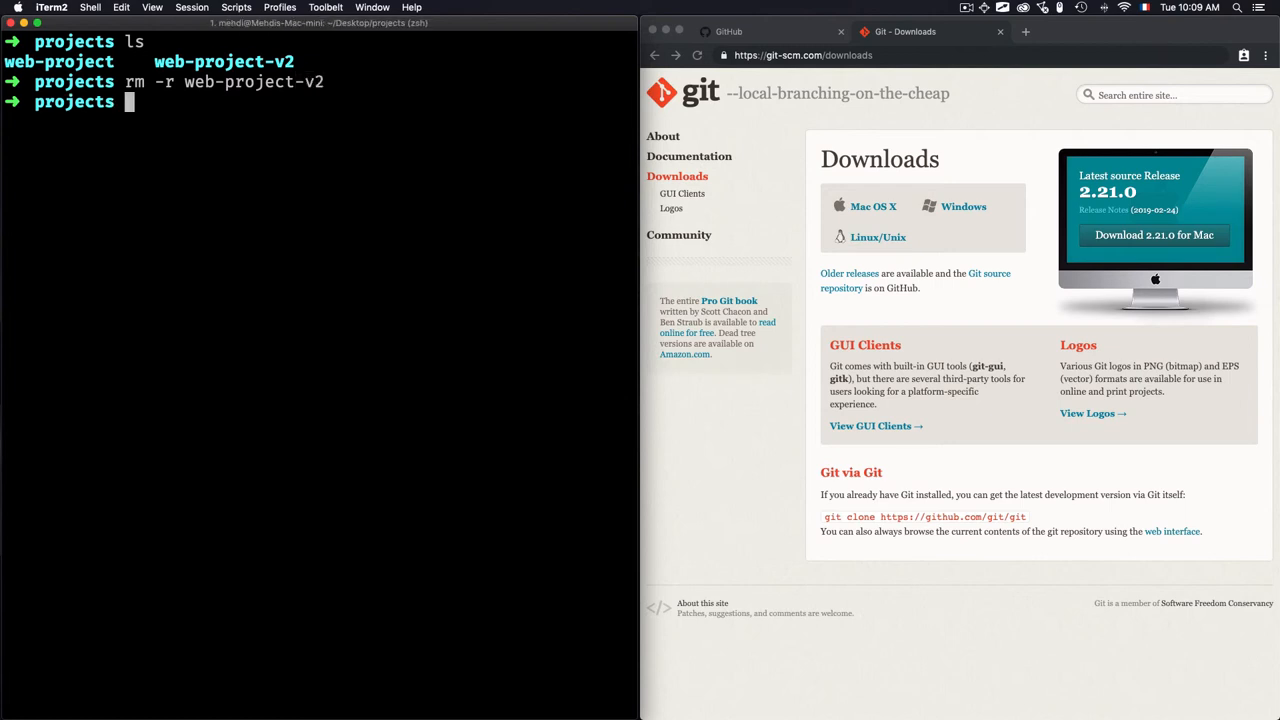
{"action": "type", "text": "cd w"}
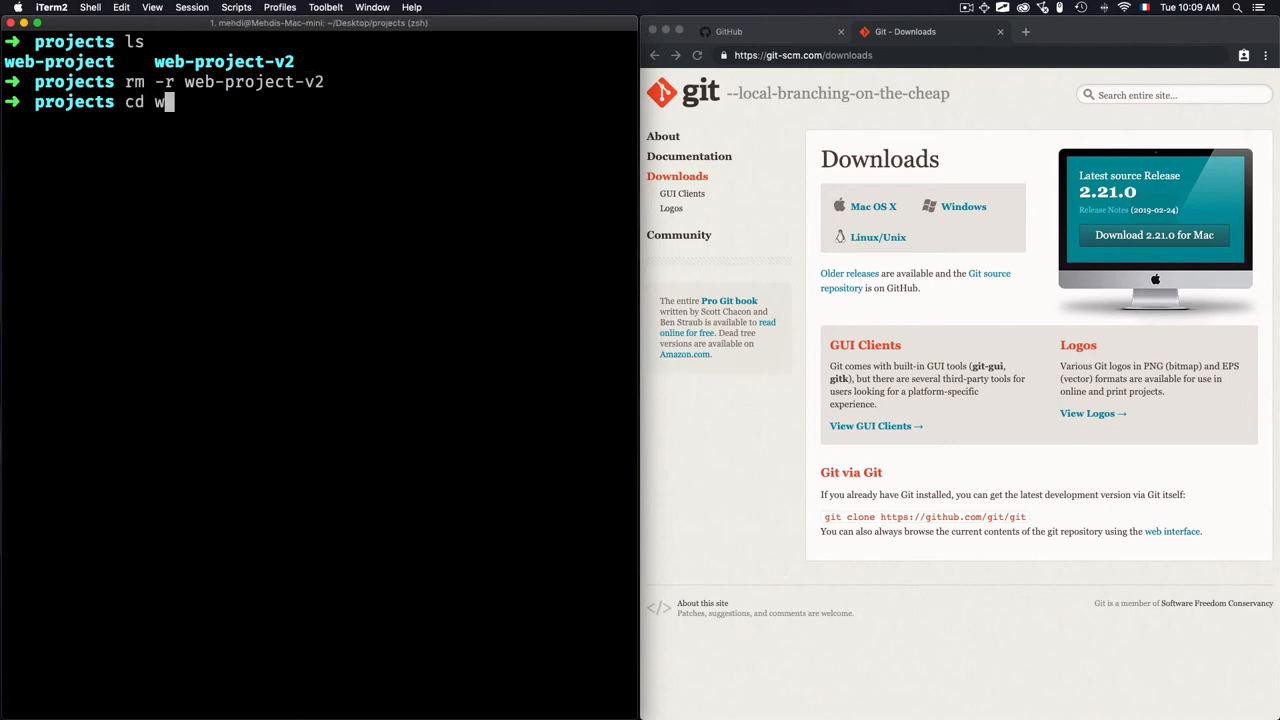
{"action": "key", "text": "enter"}
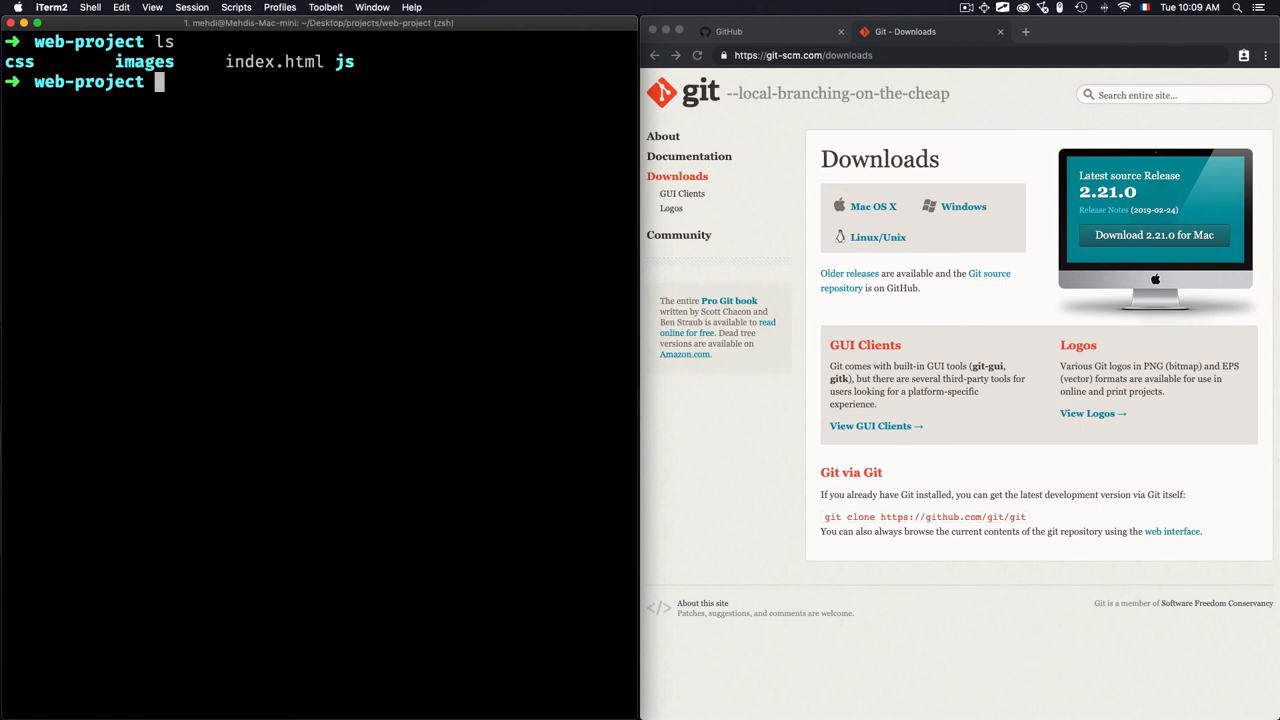